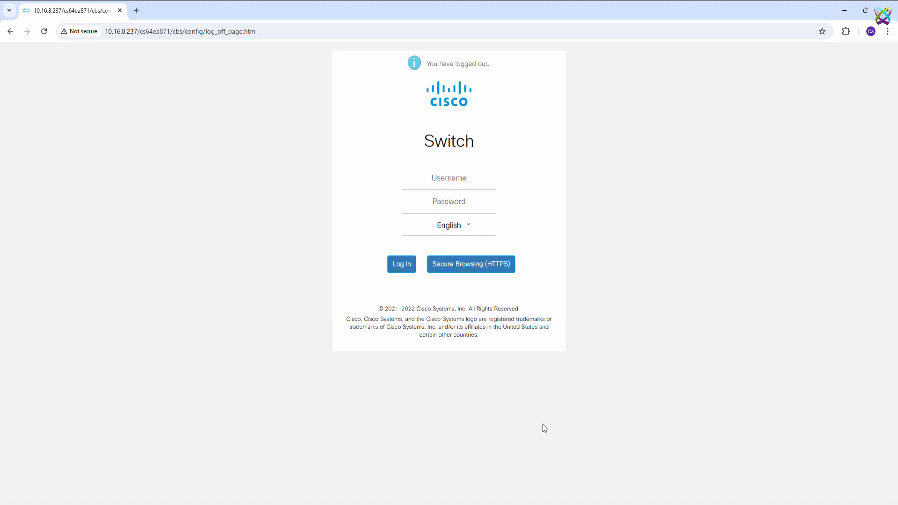
{"action": "mouse_move", "coordinate": [461, 218]}
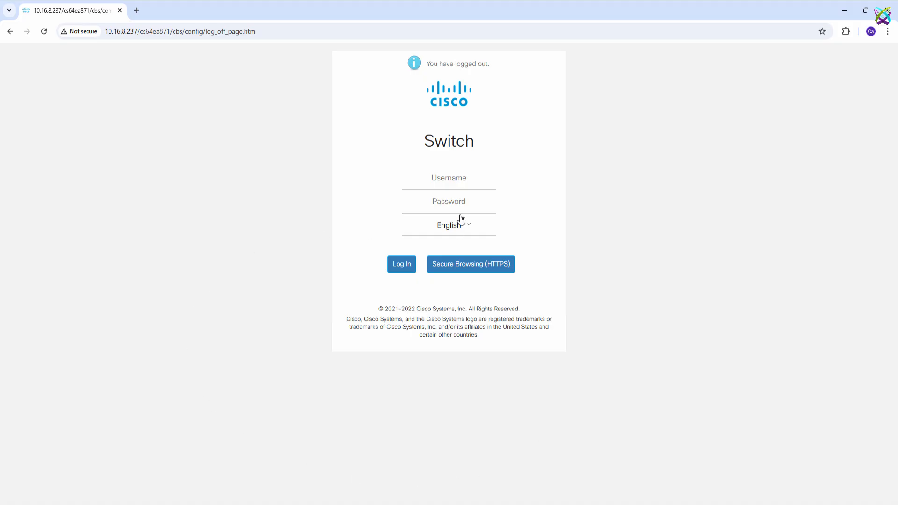
Step: Log in to the switch as admin with the admin password
{"action": "left_click", "coordinate": [448, 177]}
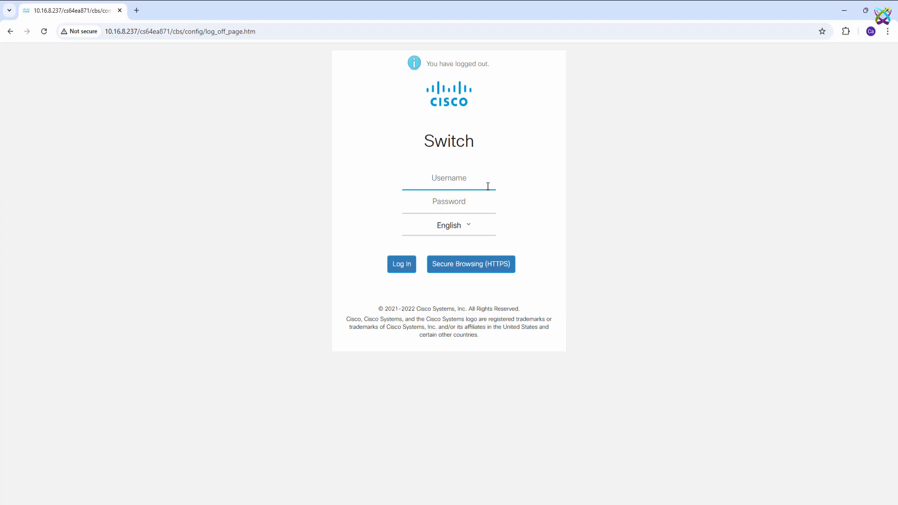
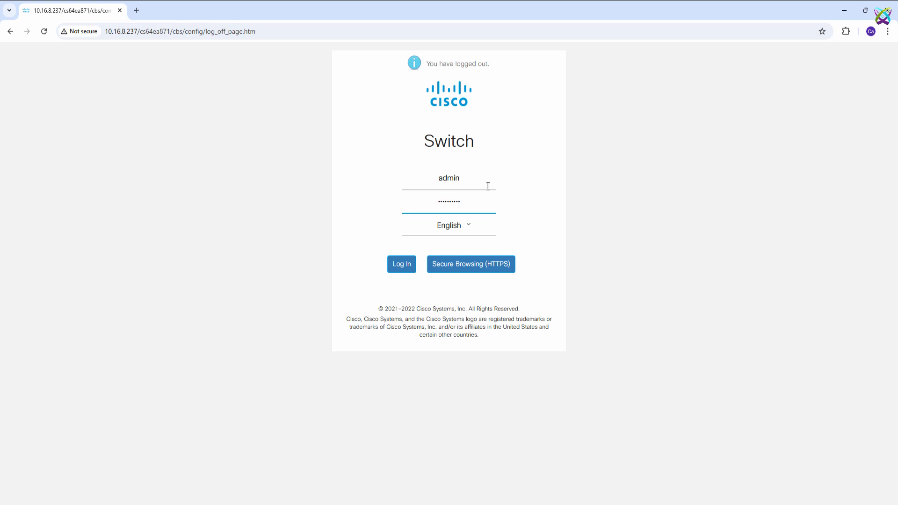
{"action": "mouse_move", "coordinate": [409, 200]}
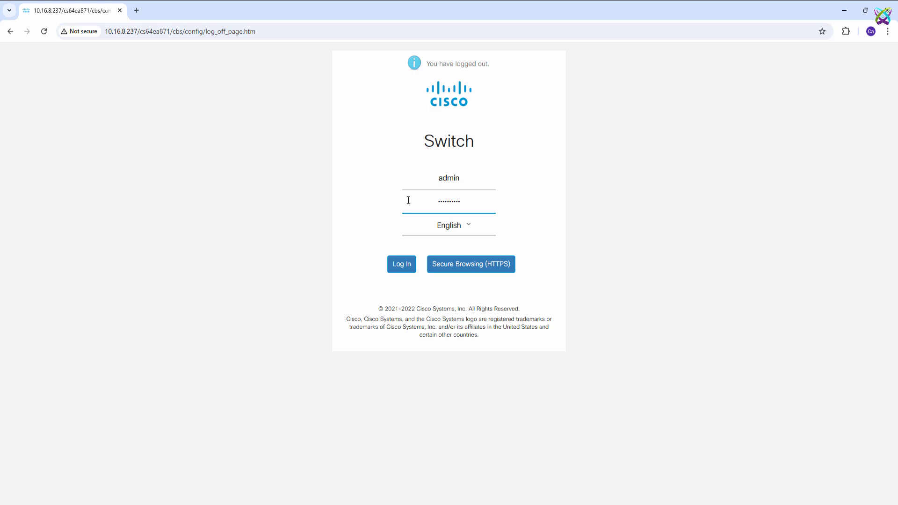
{"action": "left_click", "coordinate": [401, 264]}
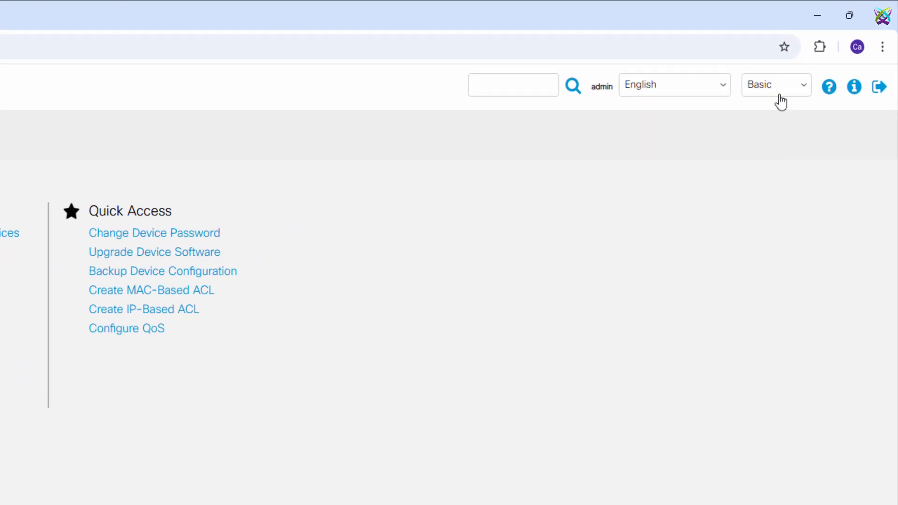
Step: Change the display mode from Basic to Advanced
{"action": "left_click", "coordinate": [774, 86]}
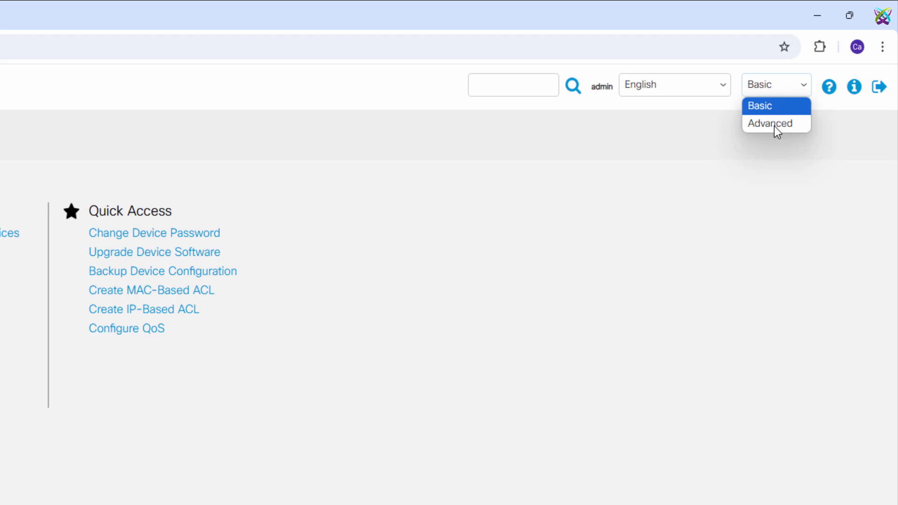
{"action": "mouse_move", "coordinate": [769, 123]}
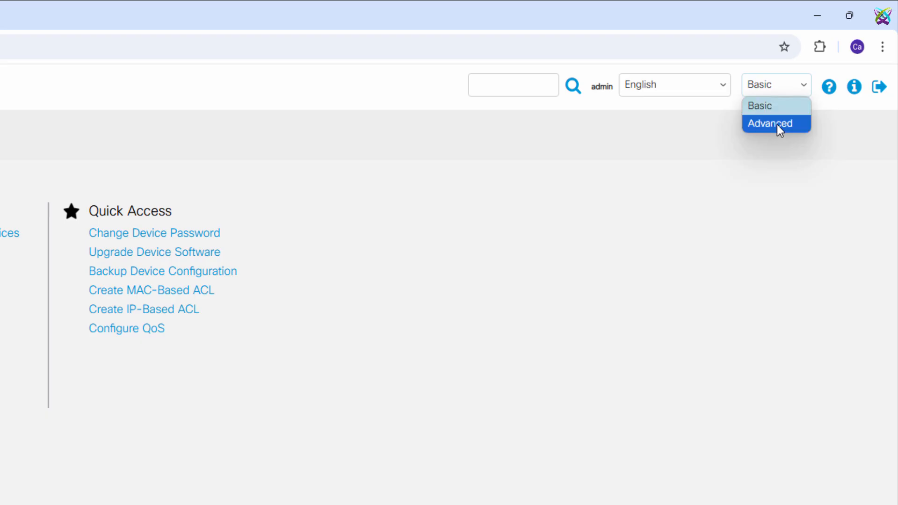
{"action": "left_click", "coordinate": [768, 123]}
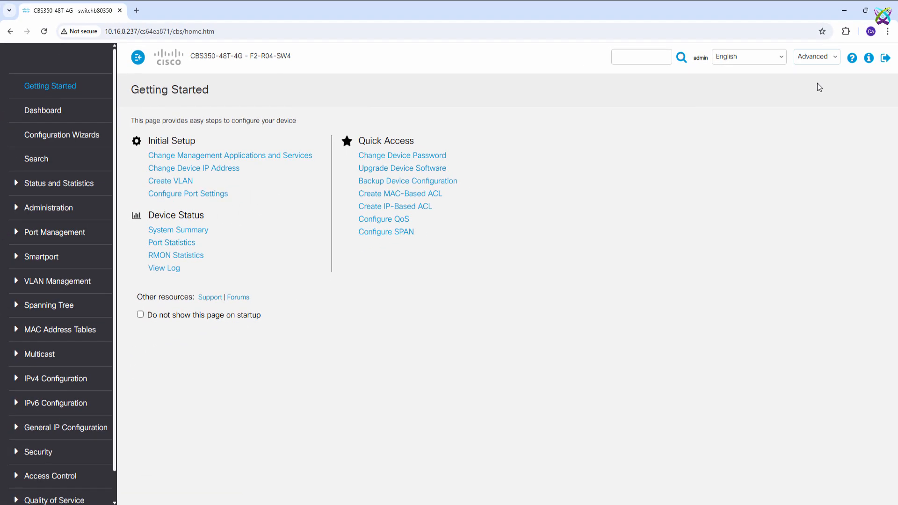
{"action": "mouse_move", "coordinate": [718, 82]}
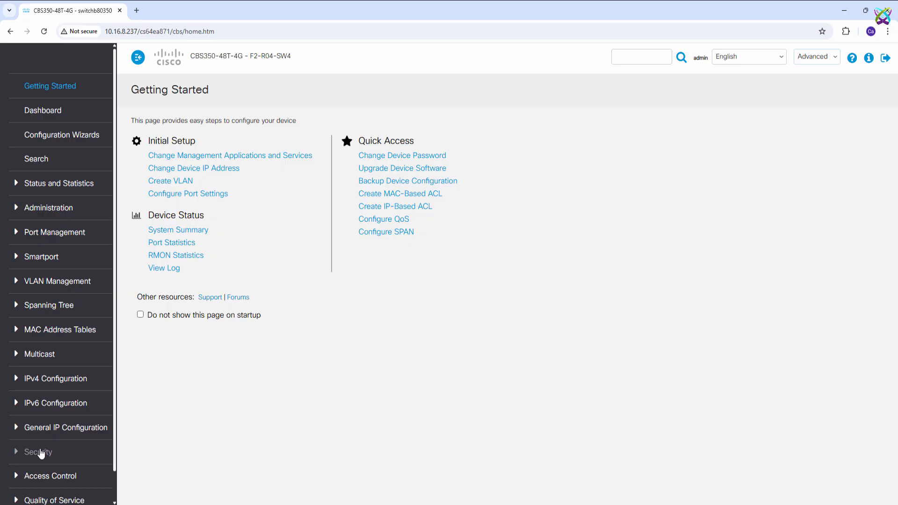
{"action": "mouse_move", "coordinate": [42, 457]}
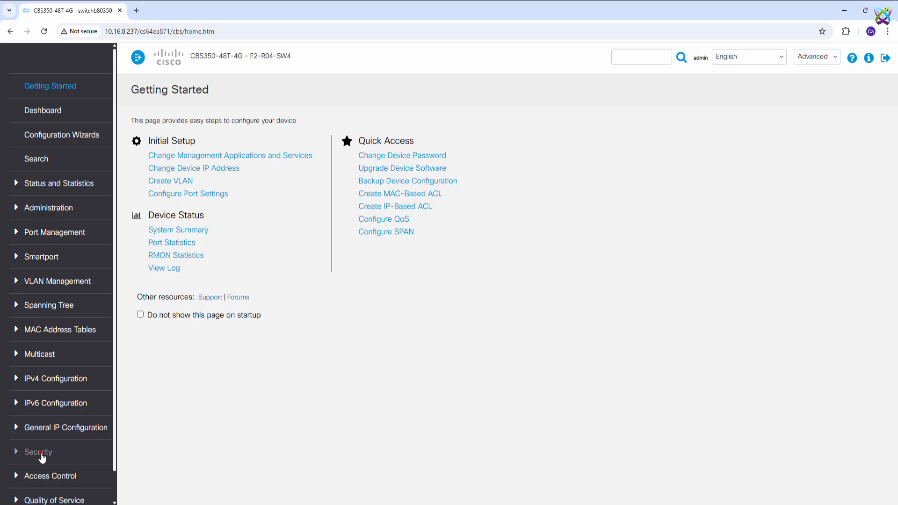
Step: Under Security > TCP/UDP Services, enable the SNMP service and apply the change
{"action": "left_click", "coordinate": [41, 451]}
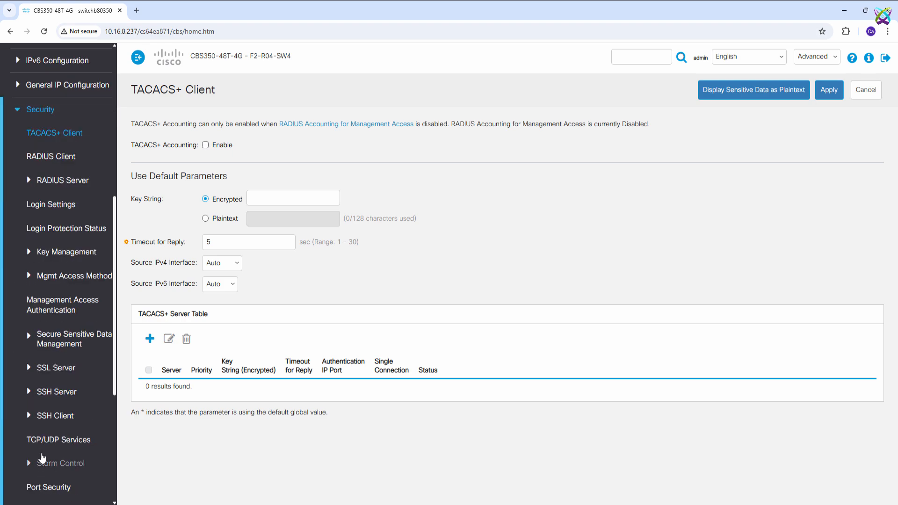
{"action": "mouse_move", "coordinate": [58, 443]}
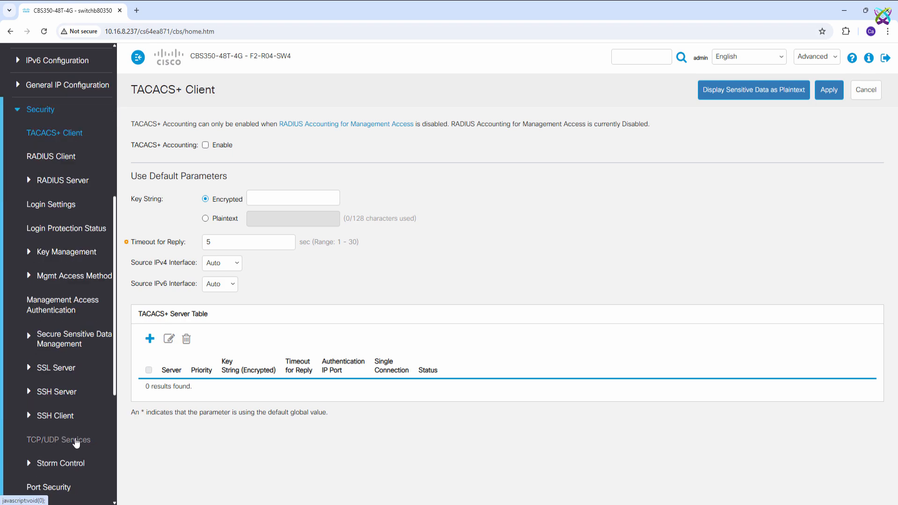
{"action": "left_click", "coordinate": [58, 439]}
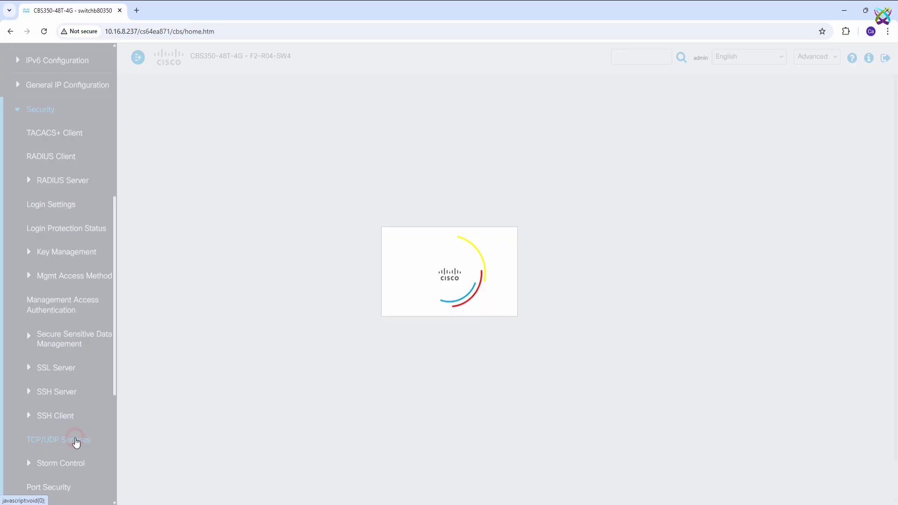
{"action": "left_click", "coordinate": [58, 439]}
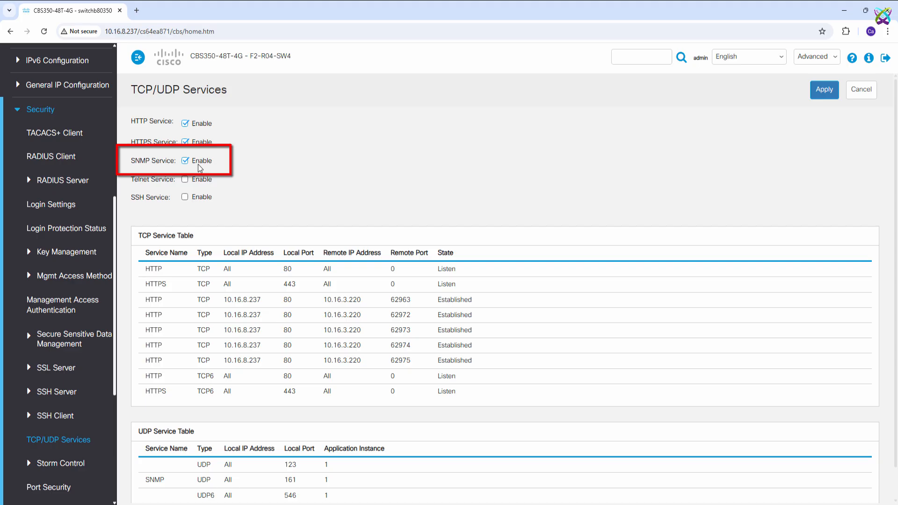
{"action": "mouse_move", "coordinate": [217, 168]}
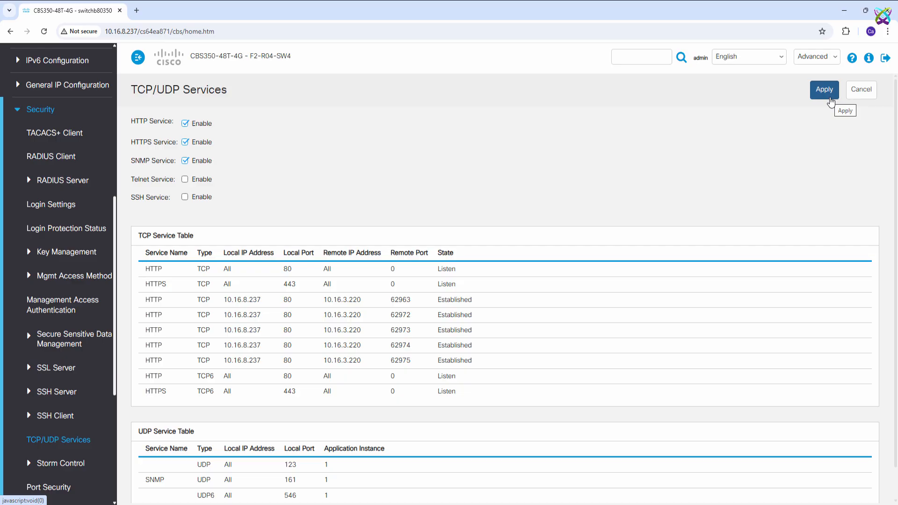
{"action": "left_click", "coordinate": [822, 89]}
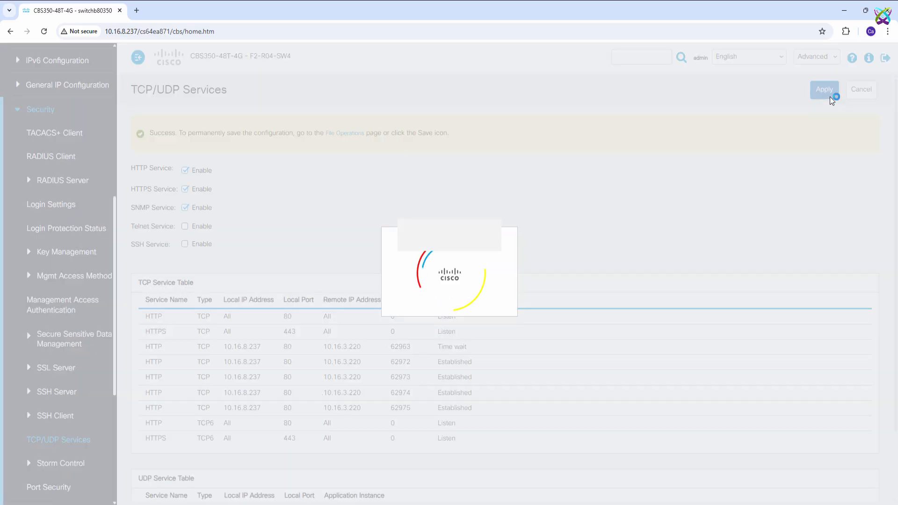
{"action": "left_click", "coordinate": [823, 89]}
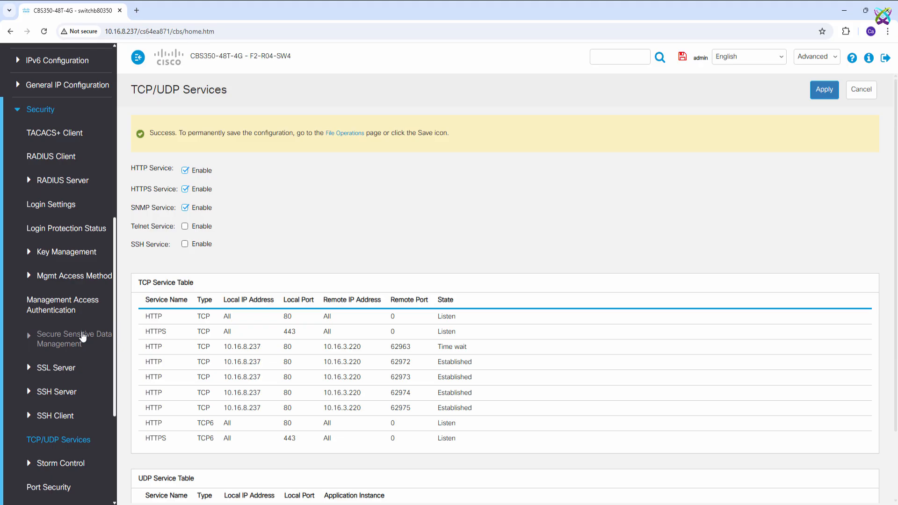
Step: On SNMP > Engine ID, choose Use Default, apply, and confirm erasing the SNMP database
{"action": "scroll", "scroll_direction": "down", "scroll_amount": 3}
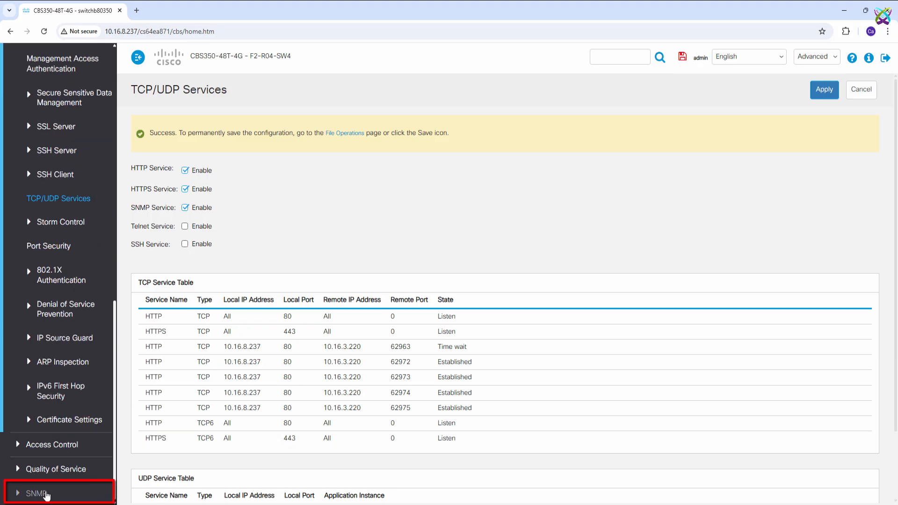
{"action": "left_click", "coordinate": [37, 494]}
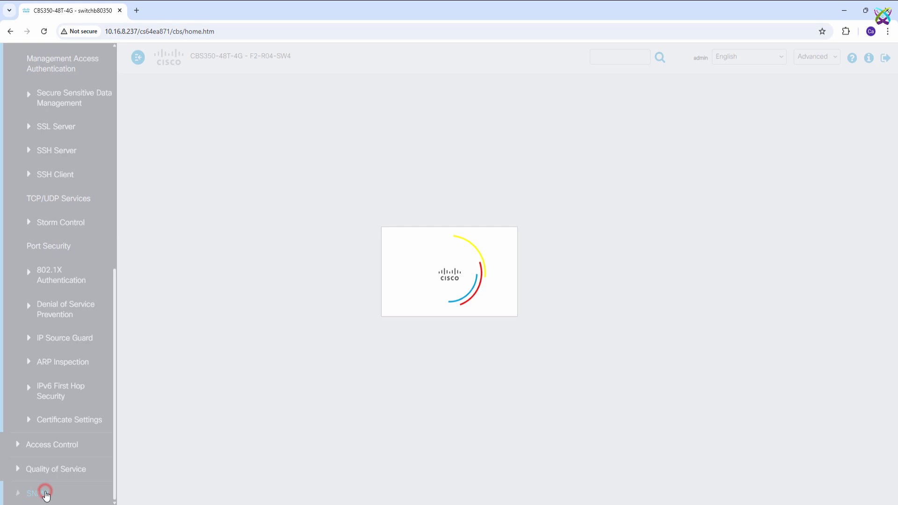
{"action": "left_click", "coordinate": [37, 493]}
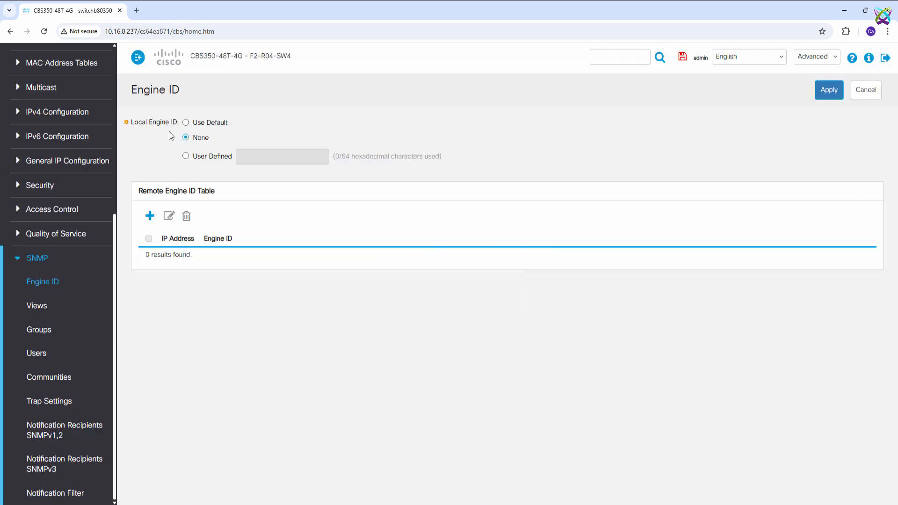
{"action": "double_click", "coordinate": [154, 90]}
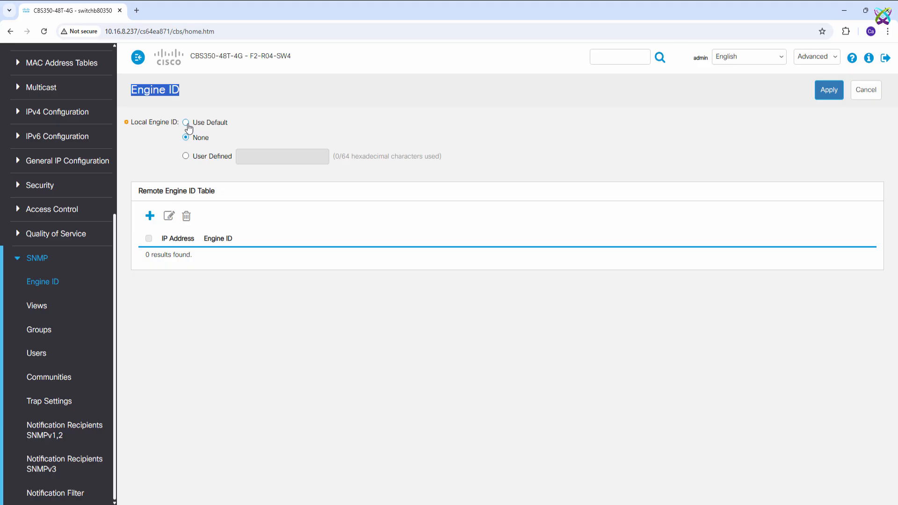
{"action": "left_click", "coordinate": [185, 121]}
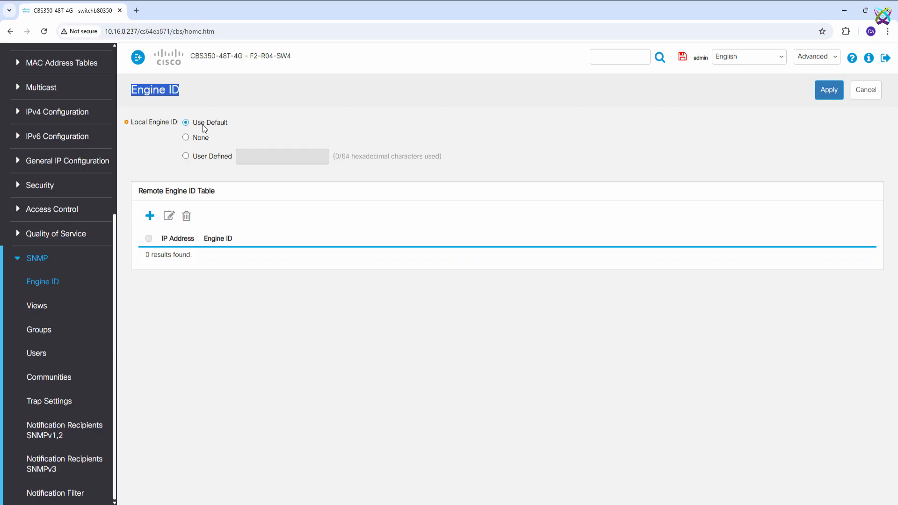
{"action": "left_click", "coordinate": [828, 90]}
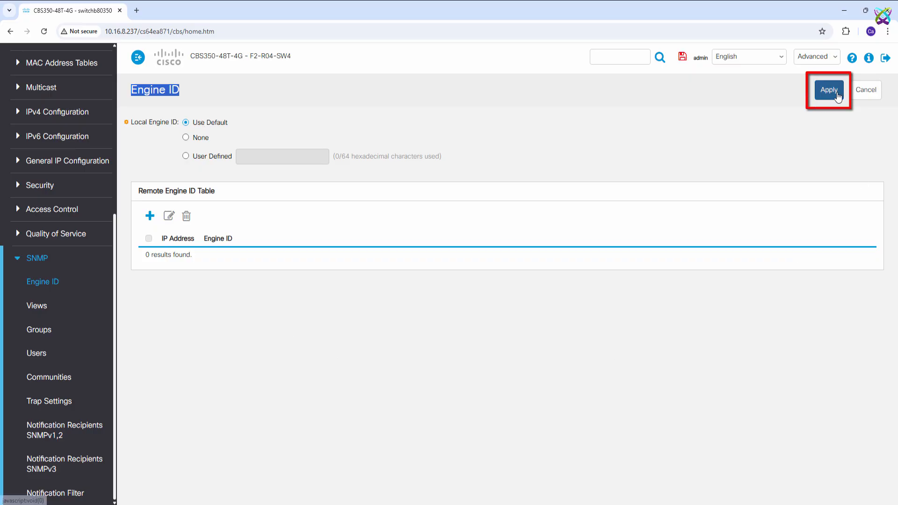
{"action": "left_click", "coordinate": [828, 90]}
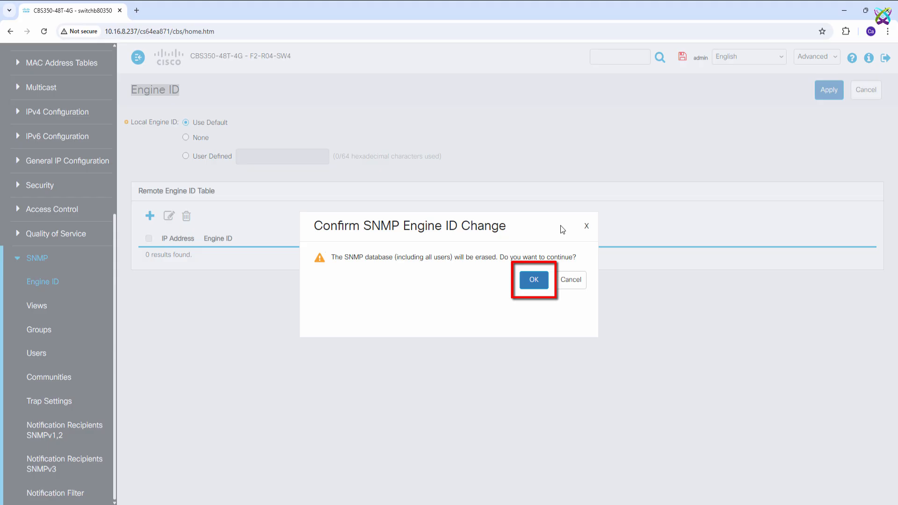
{"action": "left_click", "coordinate": [532, 279]}
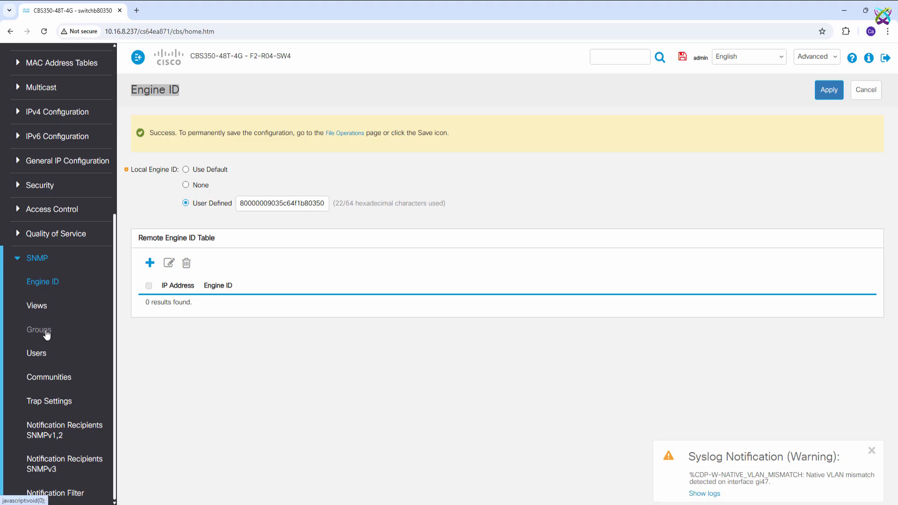
Step: Add a new SNMP group named grp_snmpv3 using the SNMPv3 security model
{"action": "left_click", "coordinate": [39, 329]}
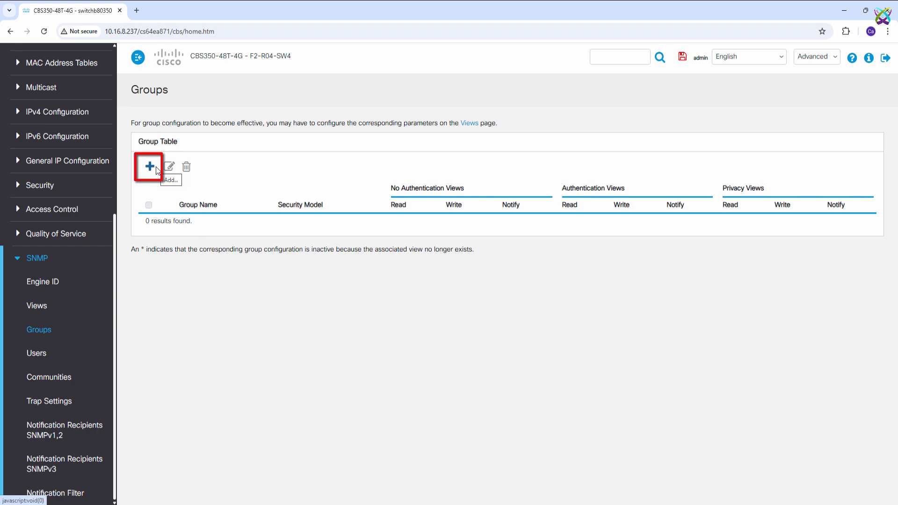
{"action": "left_click", "coordinate": [149, 167]}
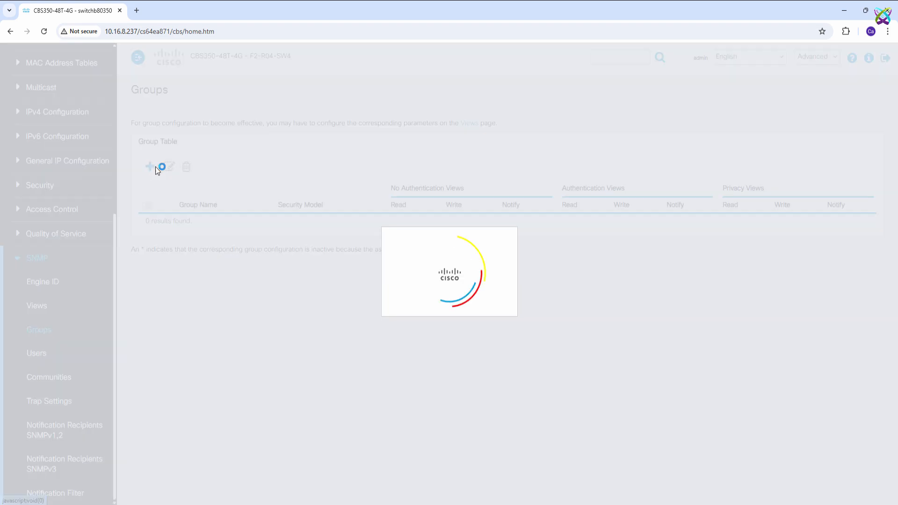
{"action": "left_click", "coordinate": [150, 167]}
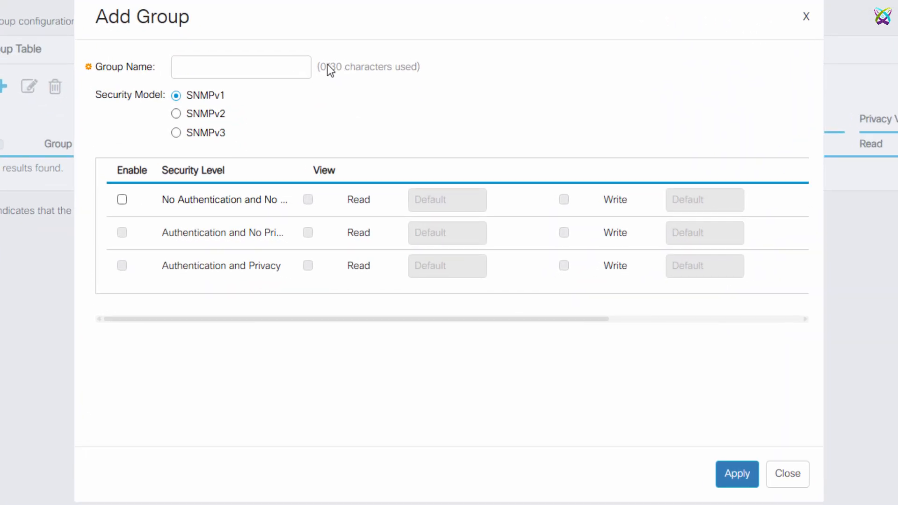
{"action": "left_click", "coordinate": [240, 66]}
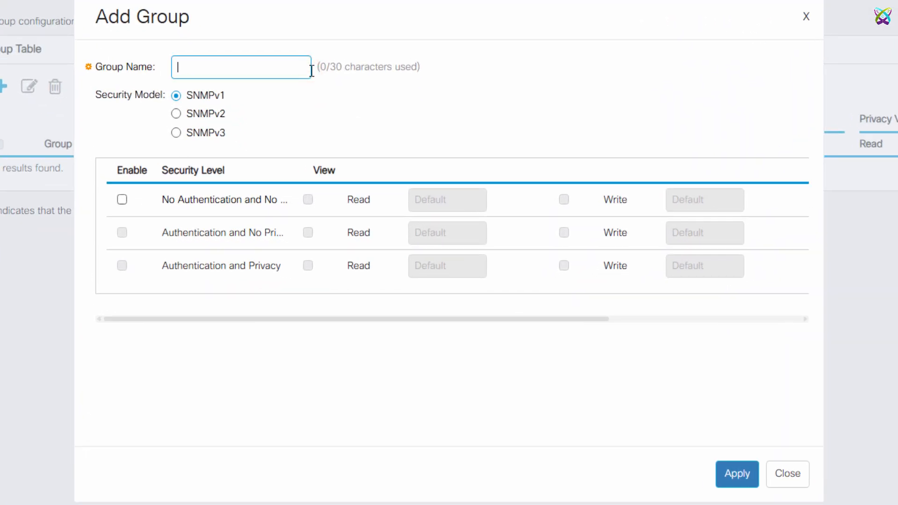
{"action": "type", "text": "grp"}
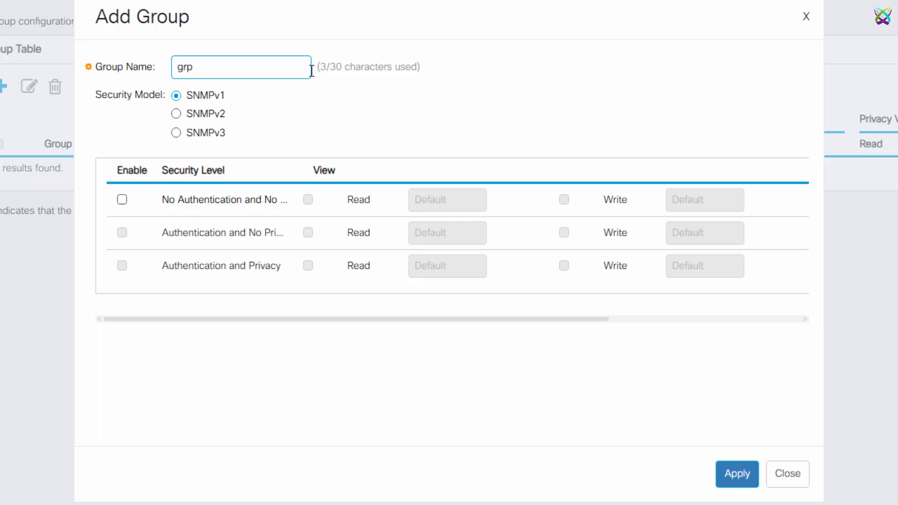
{"action": "type", "text": "_snmp"}
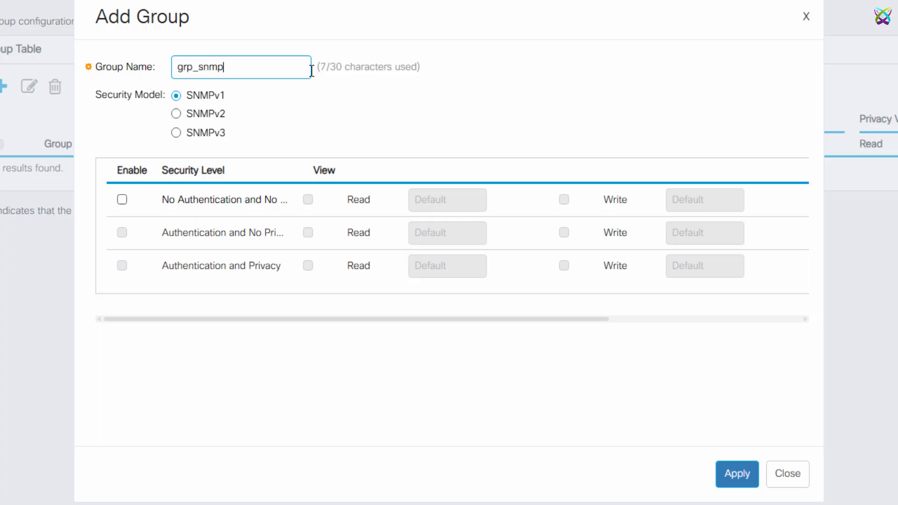
{"action": "type", "text": "v3"}
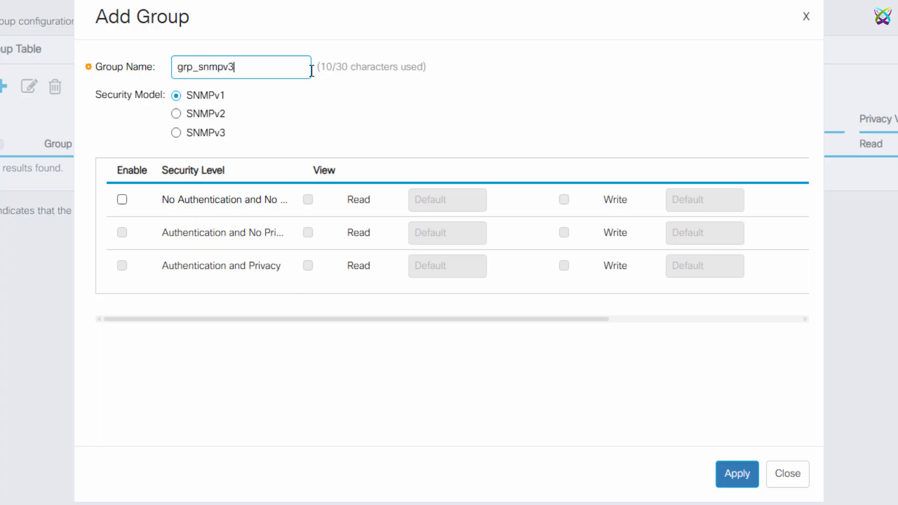
{"action": "mouse_move", "coordinate": [176, 133]}
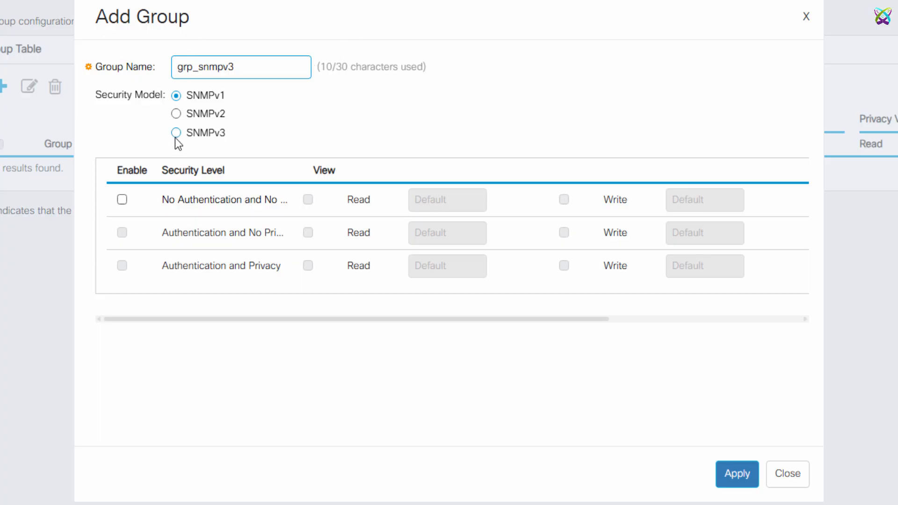
{"action": "left_click", "coordinate": [176, 132]}
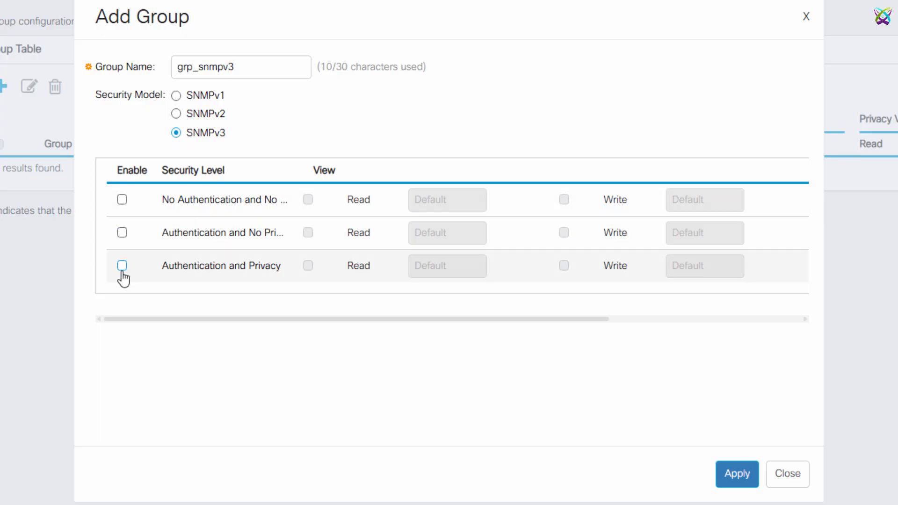
Step: Enable Authentication and Privacy with Read, Write and Notify access, then apply the group
{"action": "left_click", "coordinate": [122, 264]}
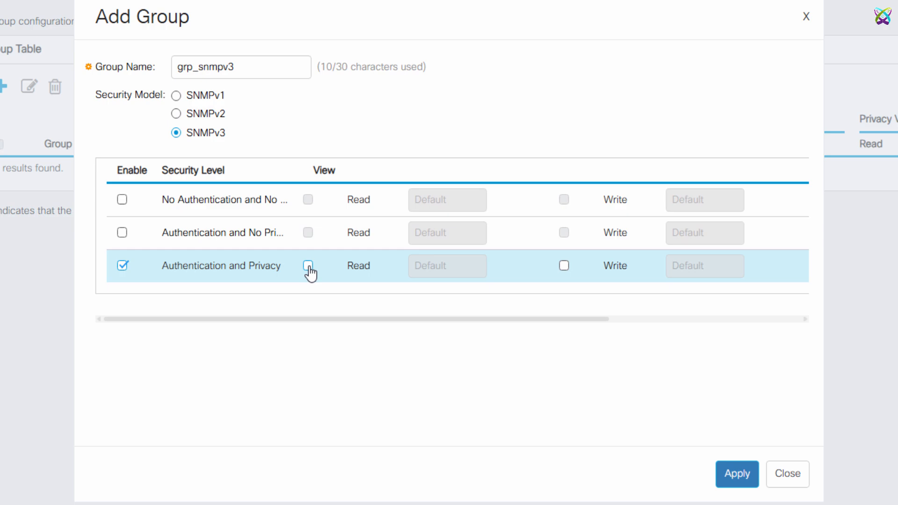
{"action": "left_click", "coordinate": [308, 264]}
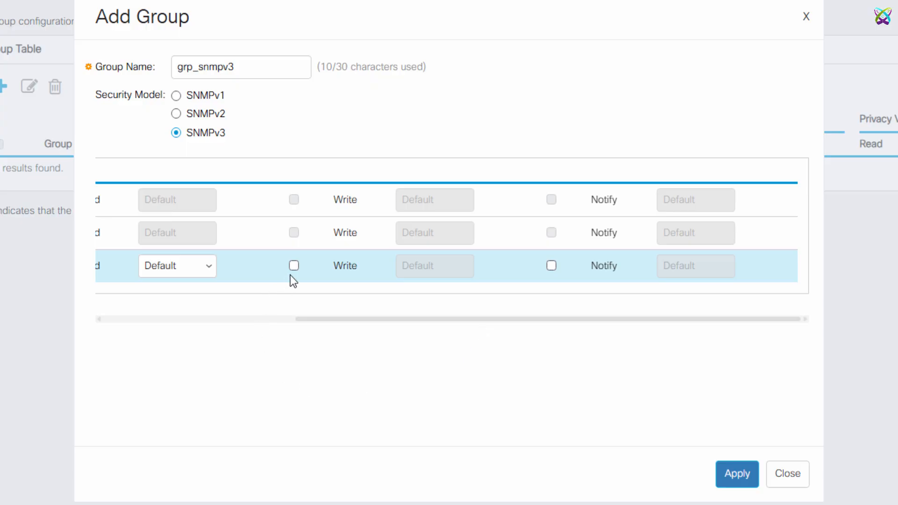
{"action": "left_click", "coordinate": [293, 265]}
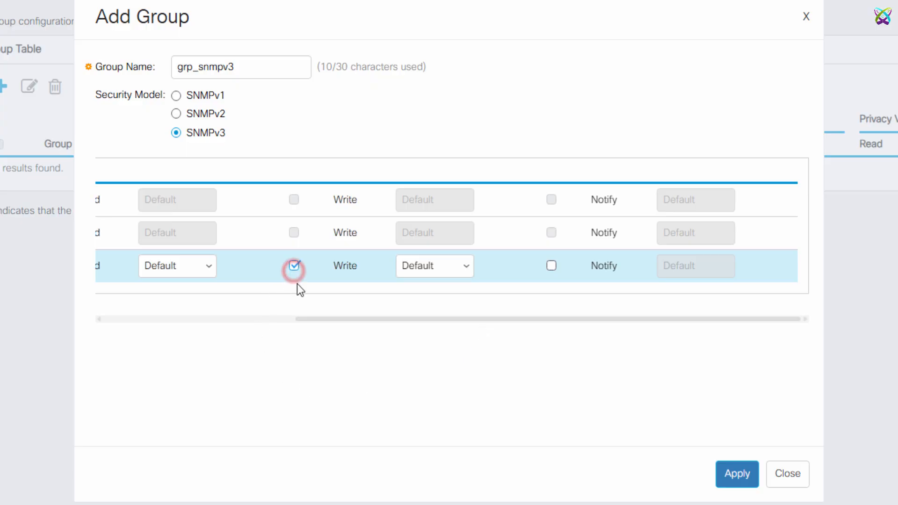
{"action": "left_click", "coordinate": [552, 264]}
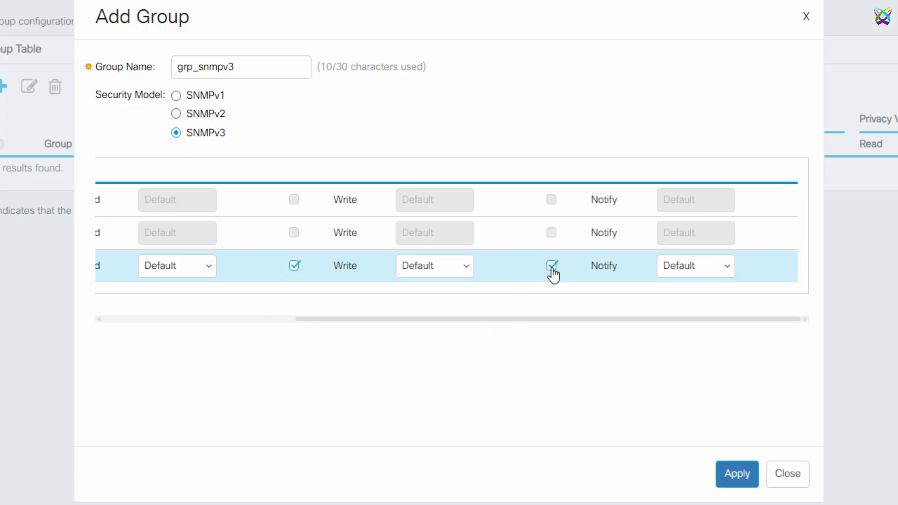
{"action": "left_click", "coordinate": [552, 265]}
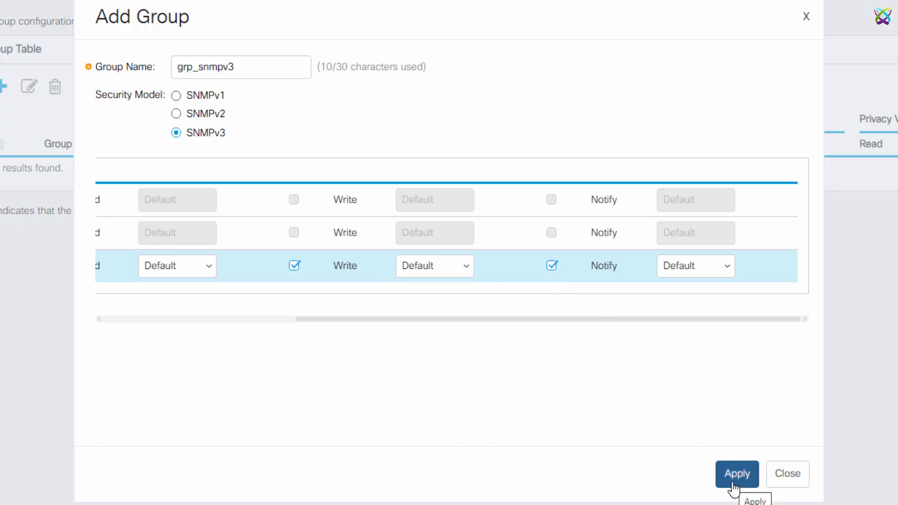
{"action": "left_click", "coordinate": [735, 474]}
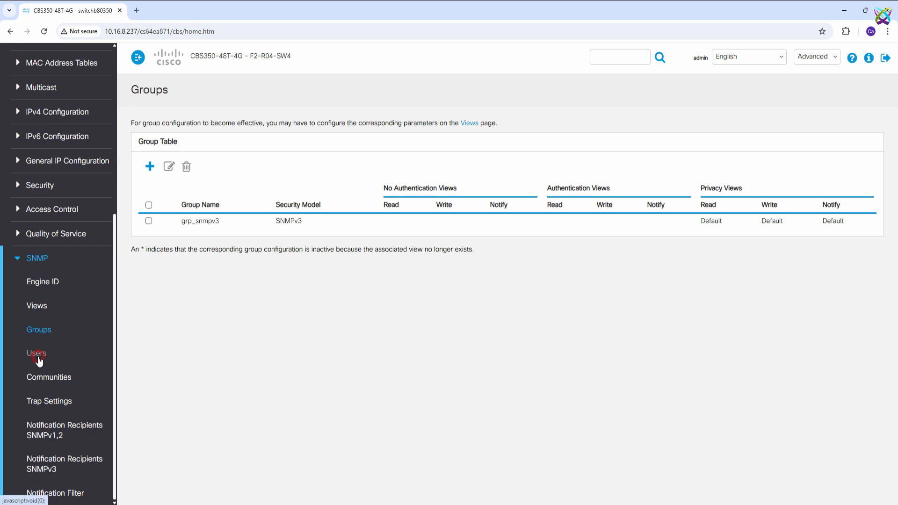
Step: Go to SNMP > Users and start adding a new user
{"action": "left_click", "coordinate": [37, 354]}
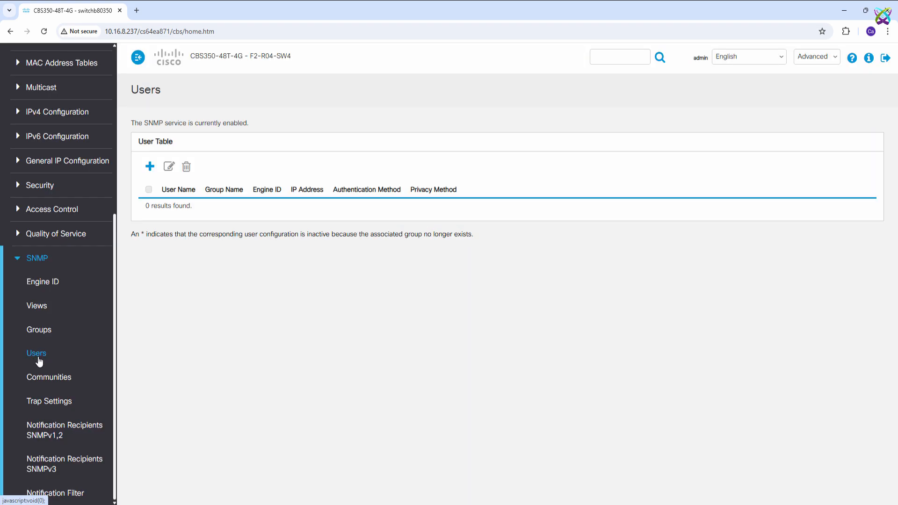
{"action": "mouse_move", "coordinate": [208, 309]}
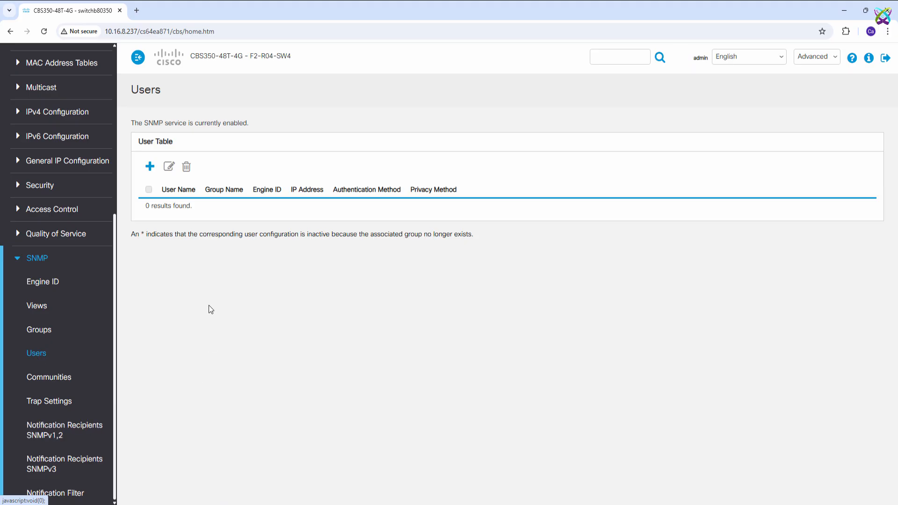
{"action": "mouse_move", "coordinate": [149, 166]}
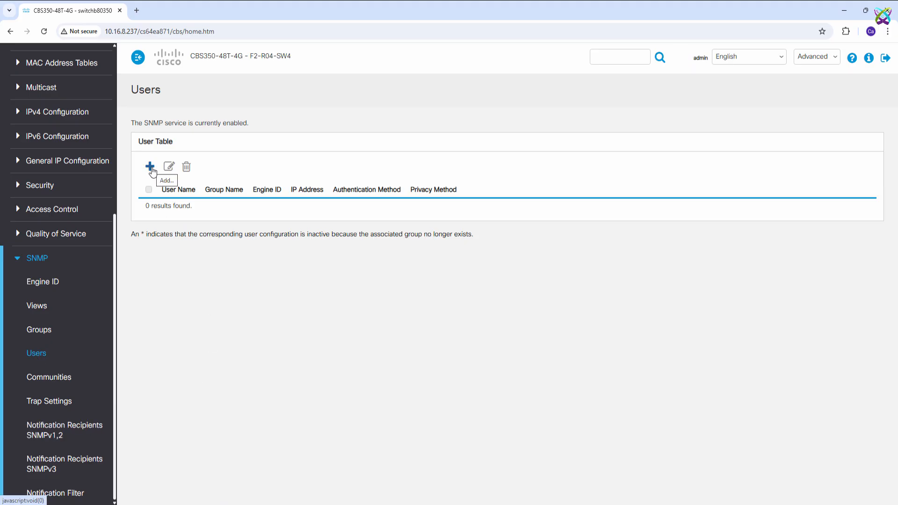
{"action": "left_click", "coordinate": [149, 166]}
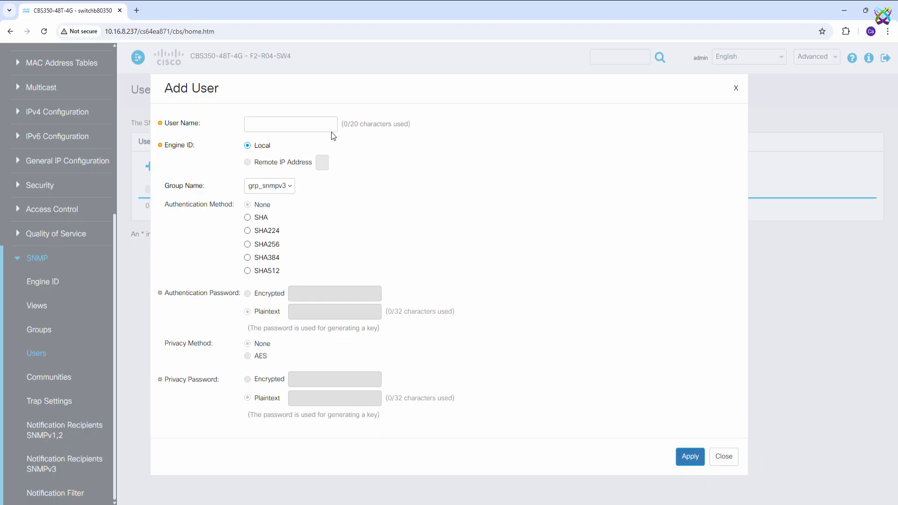
Step: Name the user totatca.com and assign it to group grp_snmpv3
{"action": "left_click", "coordinate": [290, 123]}
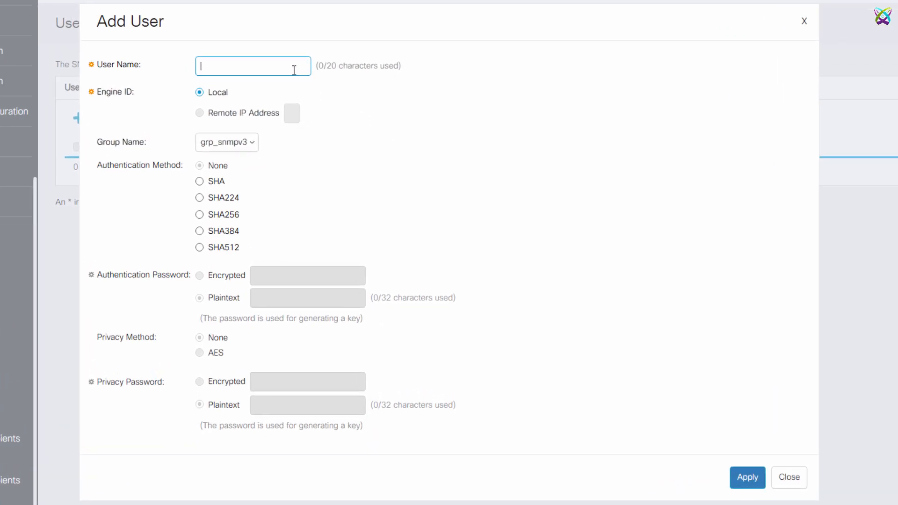
{"action": "type", "text": "totatca"}
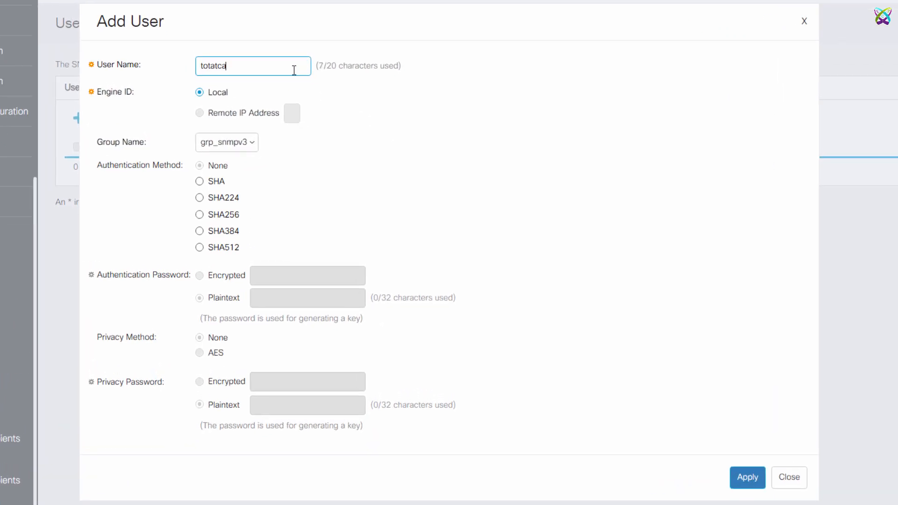
{"action": "type", "text": ".com"}
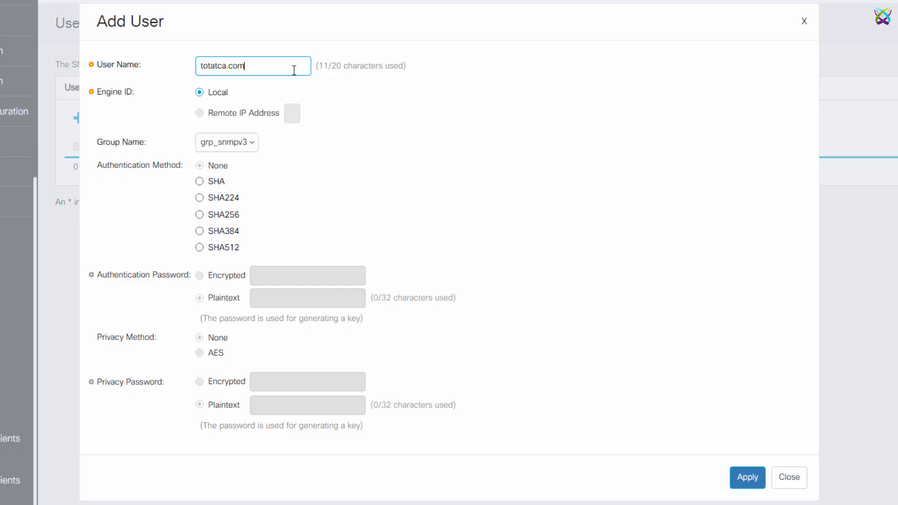
{"action": "mouse_move", "coordinate": [302, 212]}
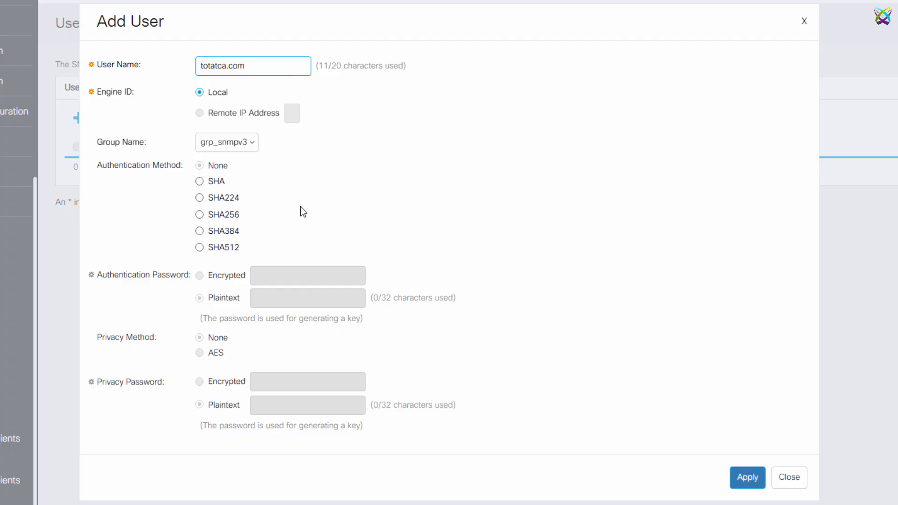
{"action": "mouse_move", "coordinate": [211, 97]}
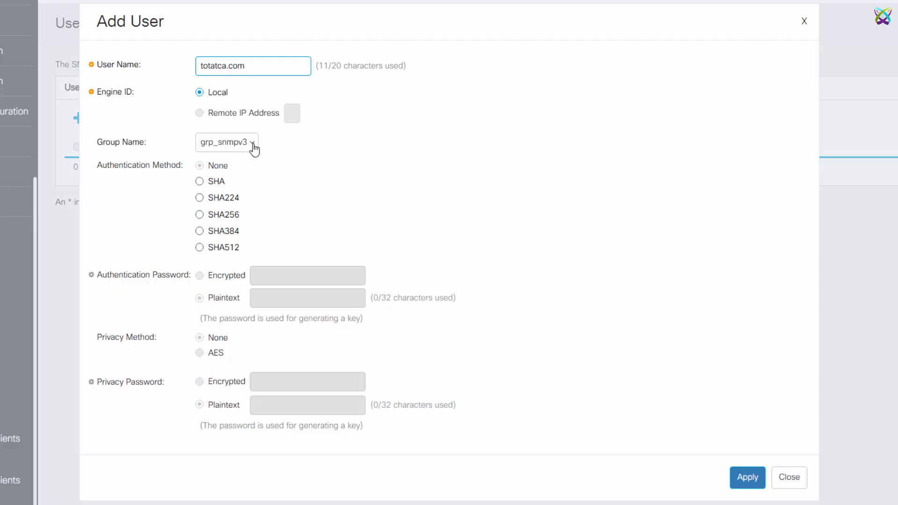
{"action": "left_click", "coordinate": [226, 142]}
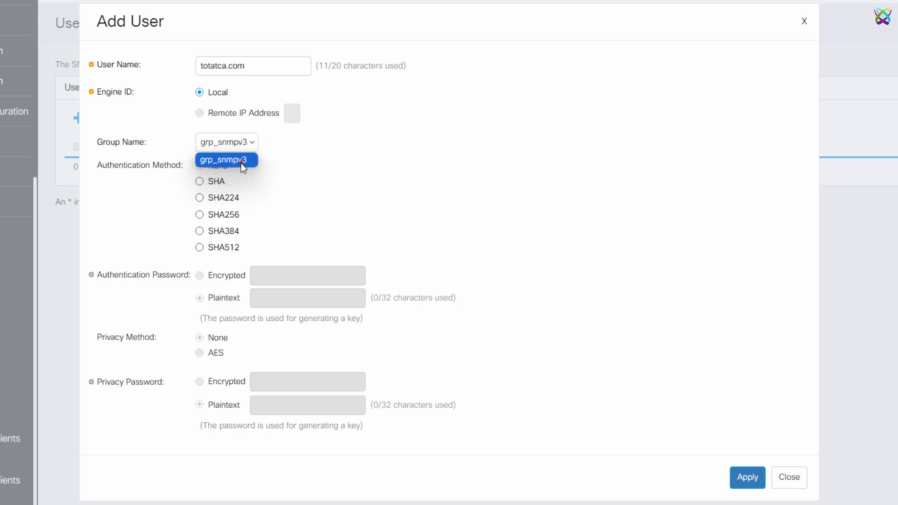
{"action": "left_click", "coordinate": [227, 159]}
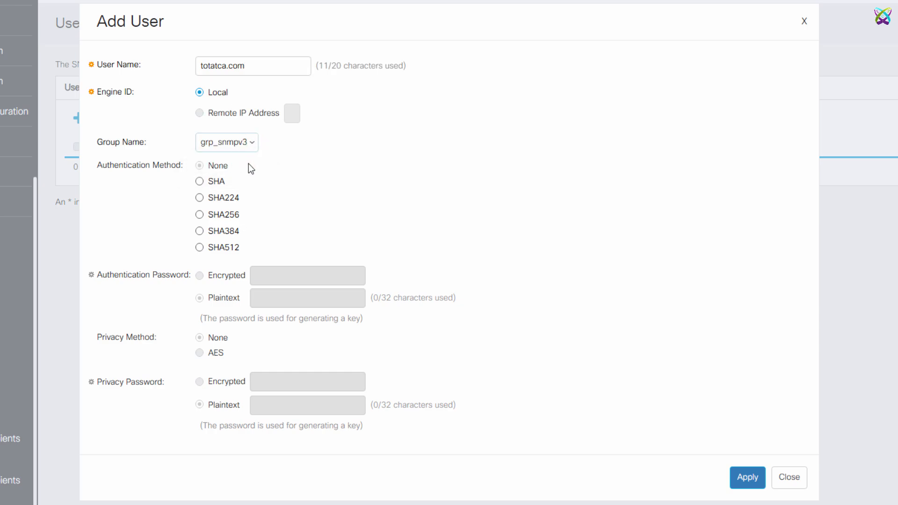
{"action": "mouse_move", "coordinate": [259, 225]}
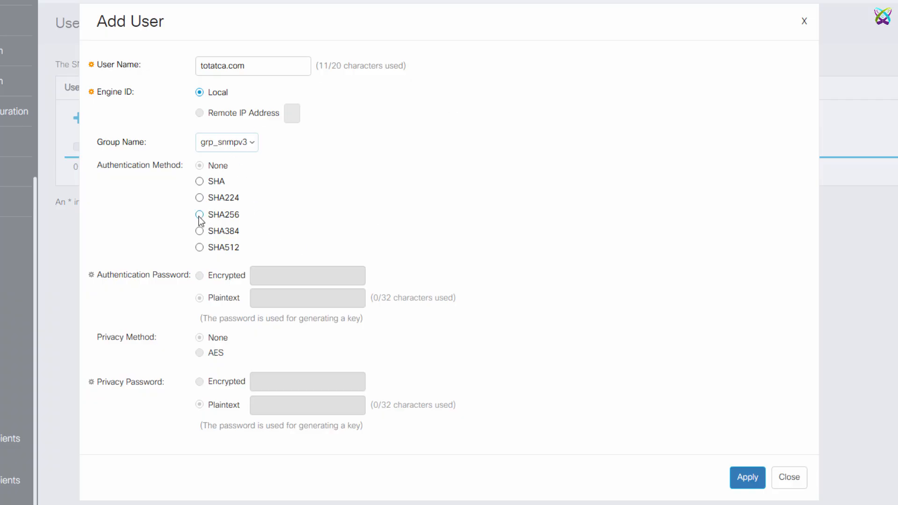
{"action": "left_click", "coordinate": [199, 215]}
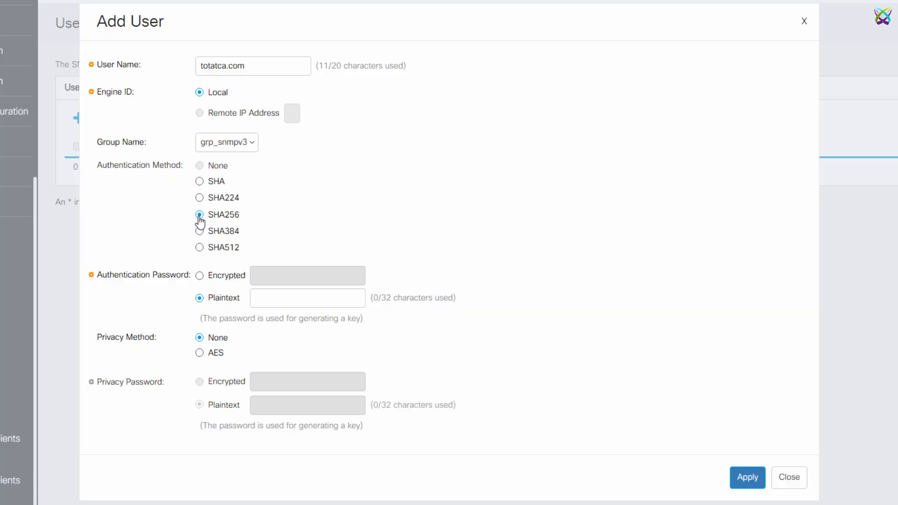
{"action": "mouse_move", "coordinate": [238, 404]}
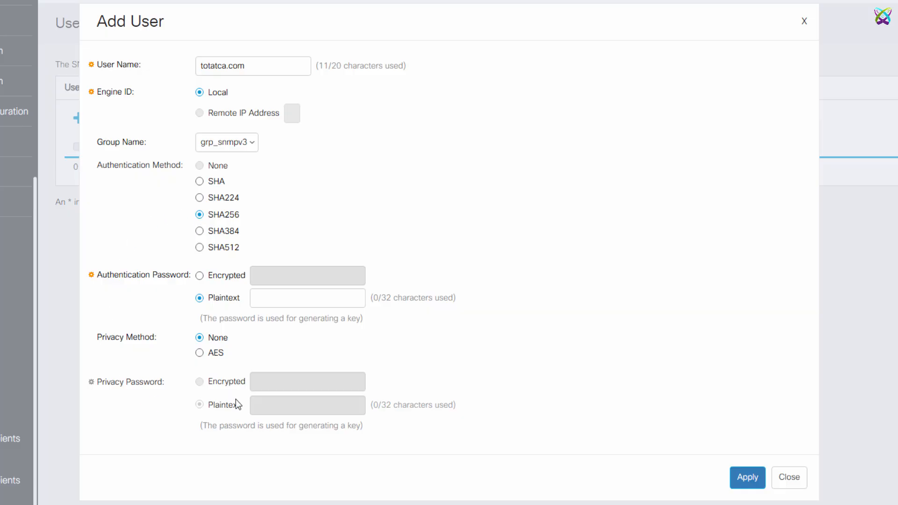
{"action": "left_click", "coordinate": [308, 297]}
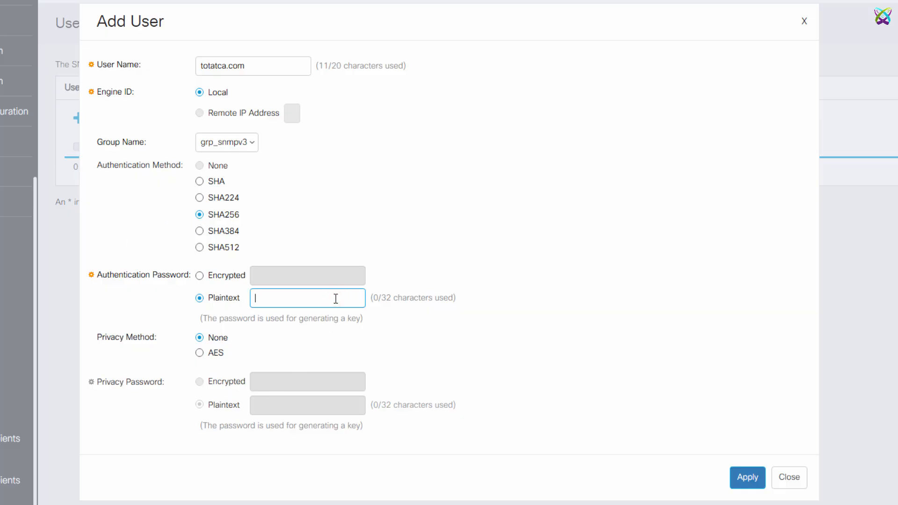
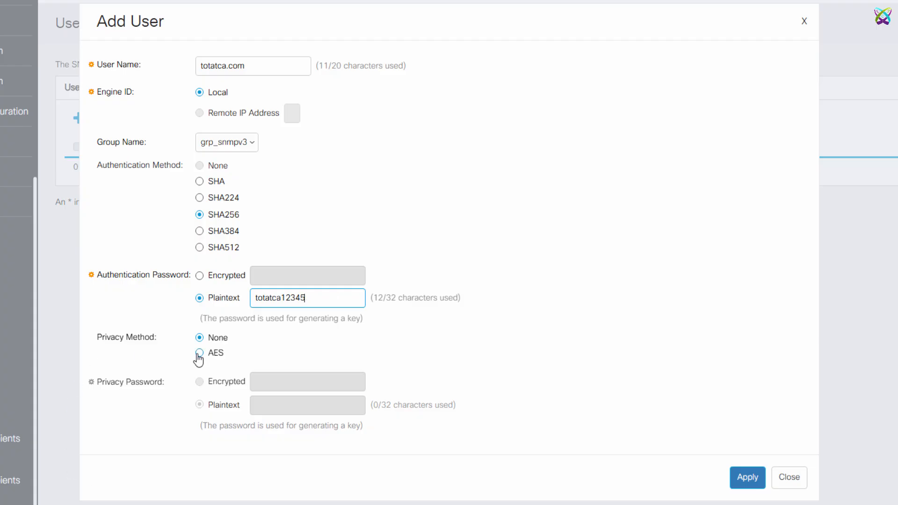
{"action": "left_click", "coordinate": [199, 352]}
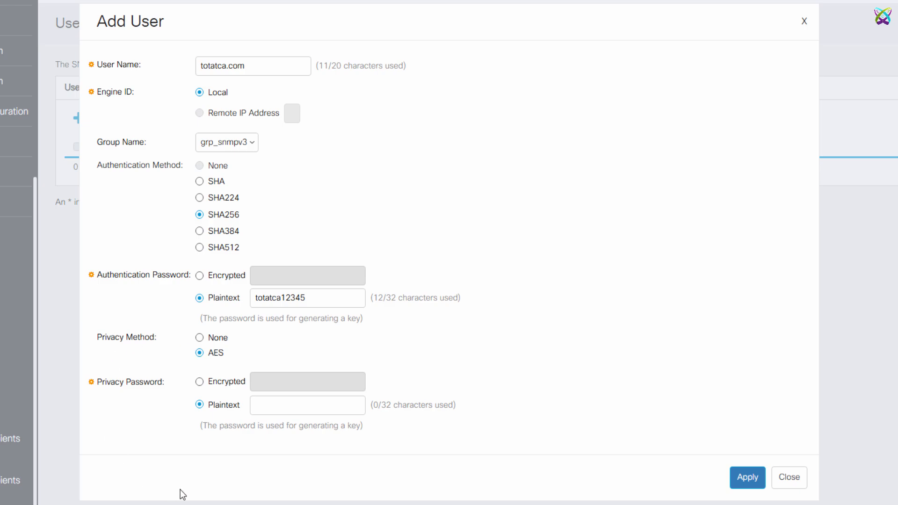
{"action": "left_click", "coordinate": [307, 405]}
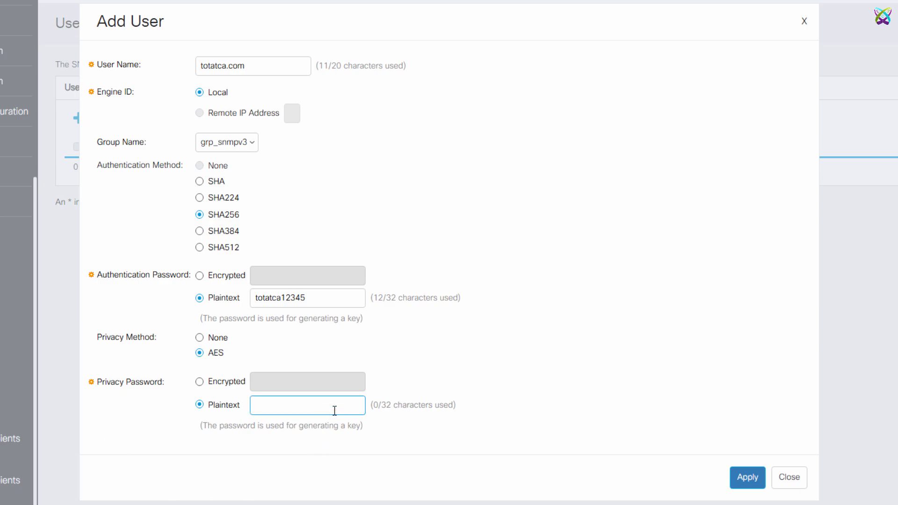
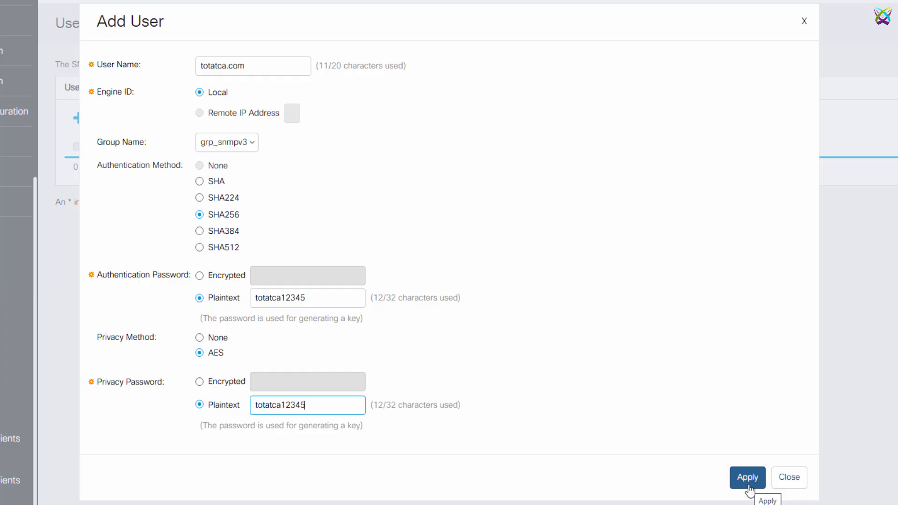
{"action": "left_click", "coordinate": [746, 477]}
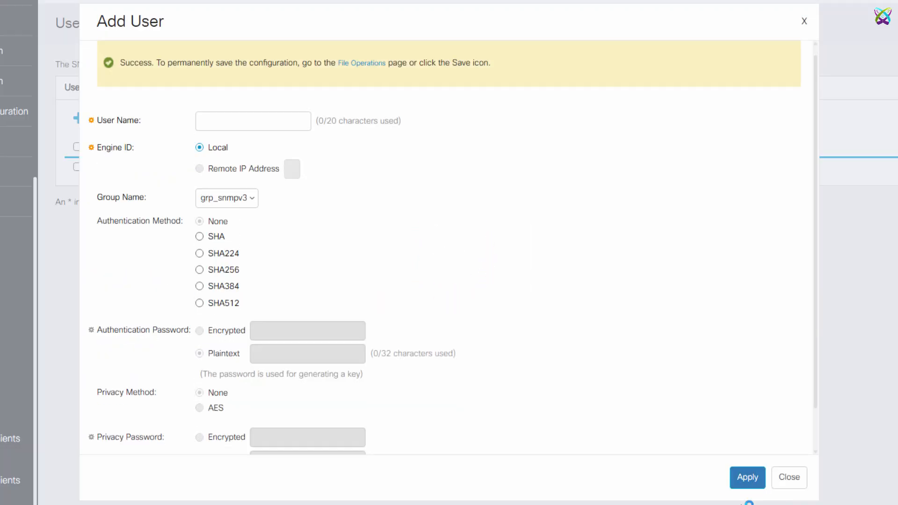
{"action": "mouse_move", "coordinate": [788, 477]}
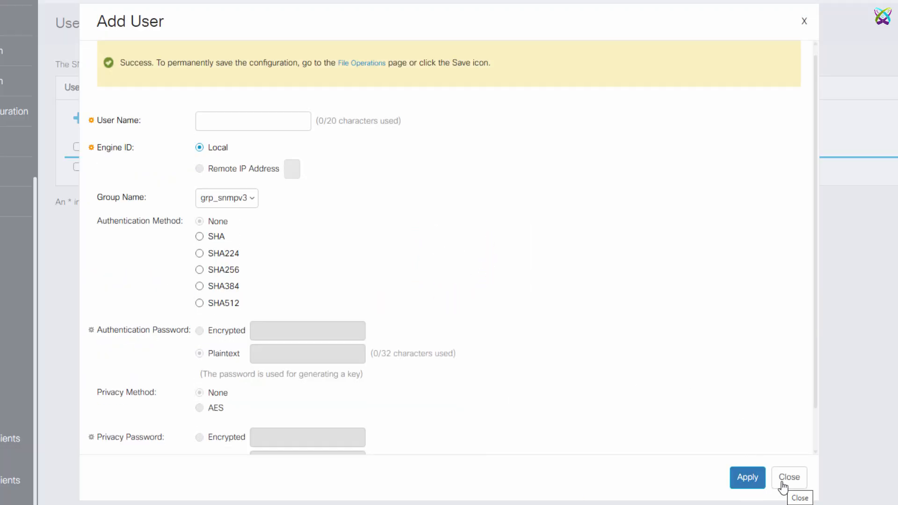
{"action": "left_click", "coordinate": [789, 477]}
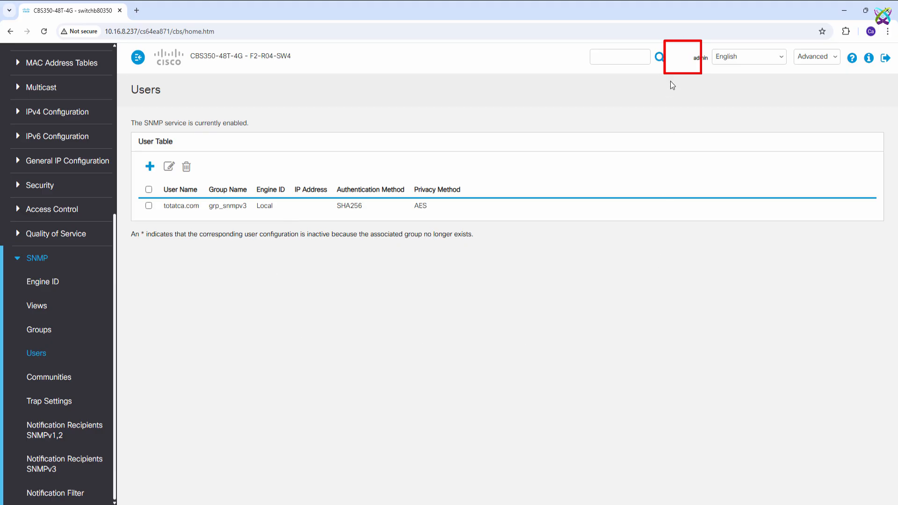
{"action": "mouse_move", "coordinate": [682, 63]}
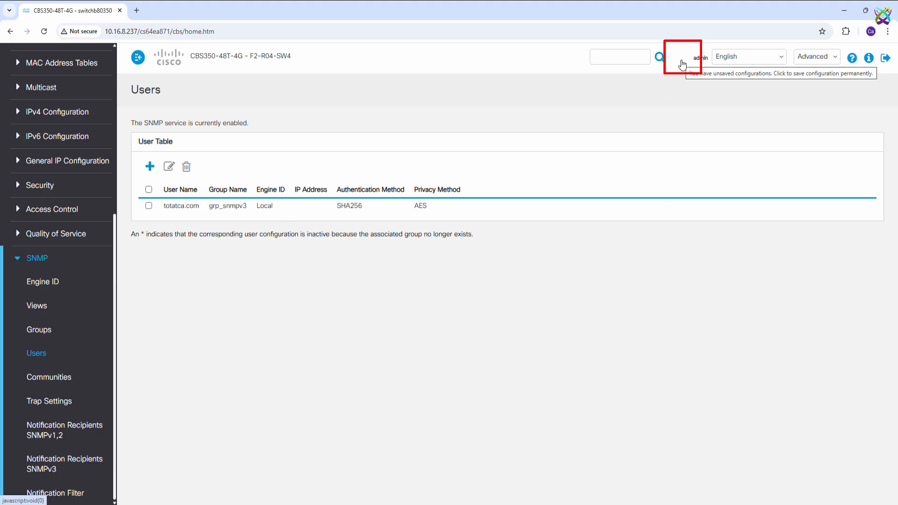
Step: Save the running configuration to startup-config via the header Save icon
{"action": "left_click", "coordinate": [682, 57]}
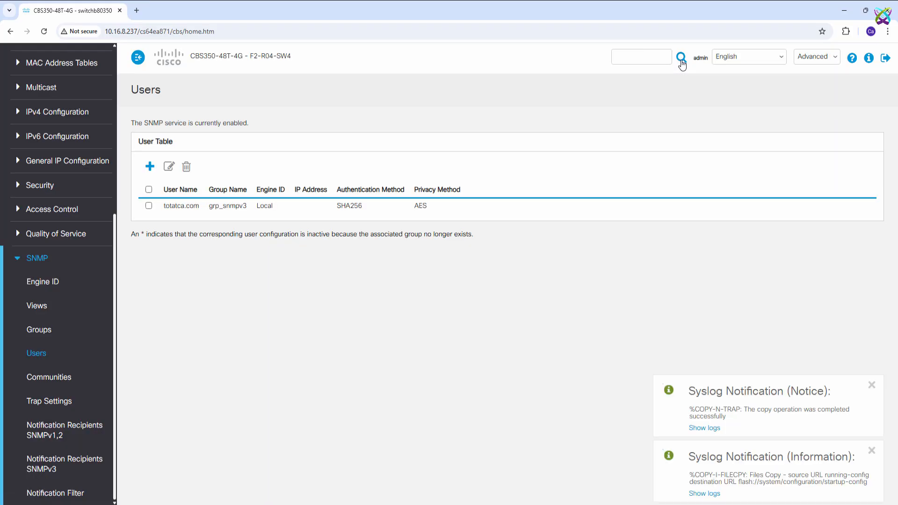
{"action": "mouse_move", "coordinate": [398, 265]}
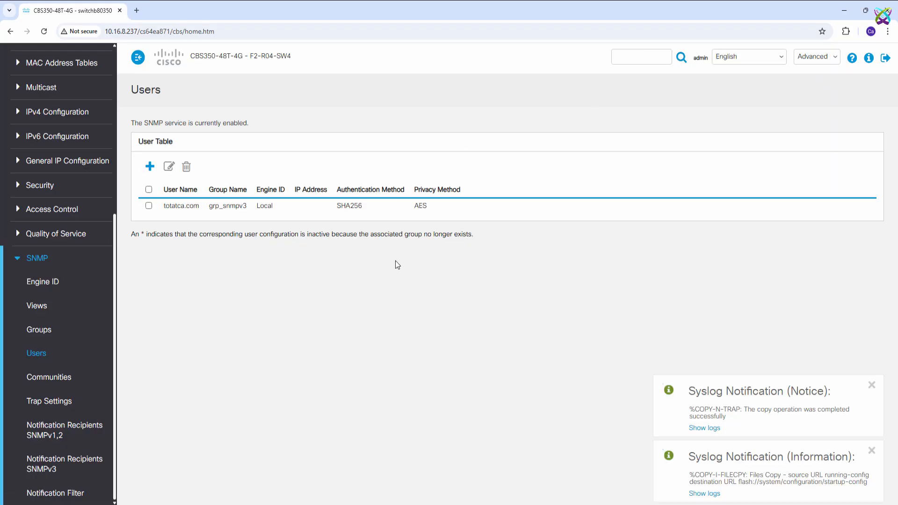